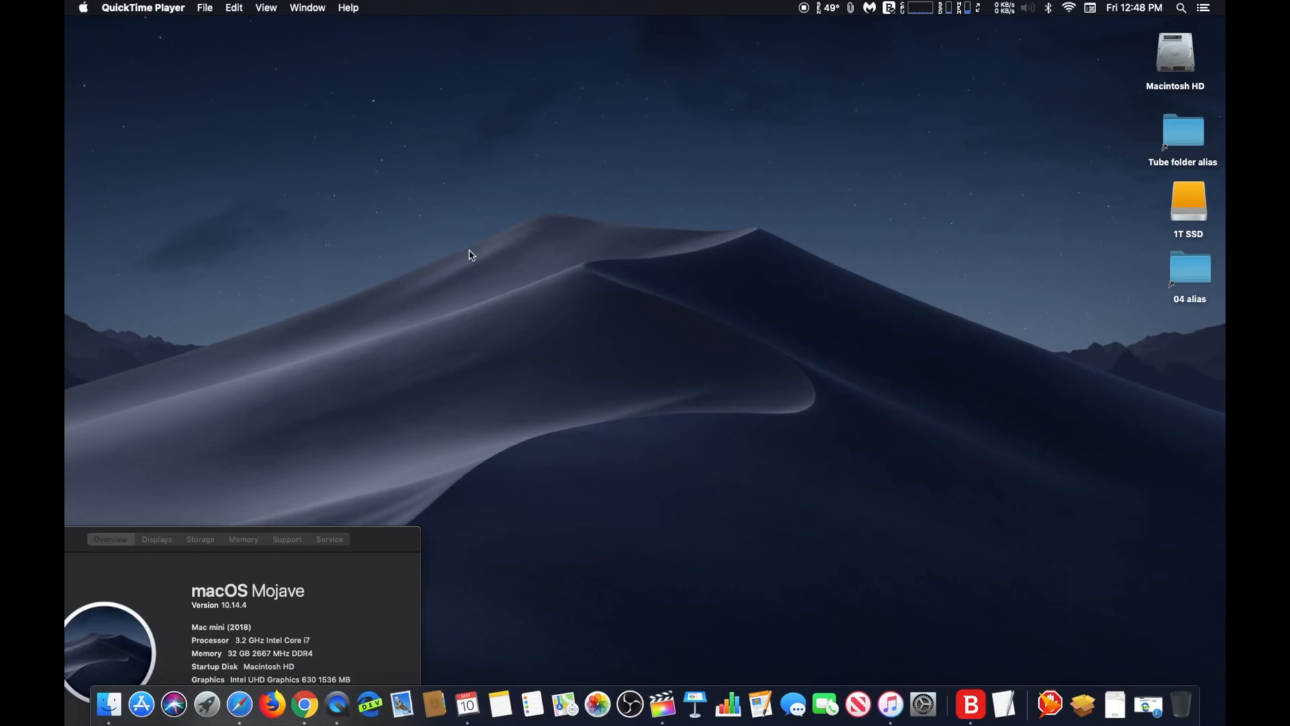
- Launch Microsoft Edge from the Dock
{"action": "left_click", "coordinate": [370, 704]}
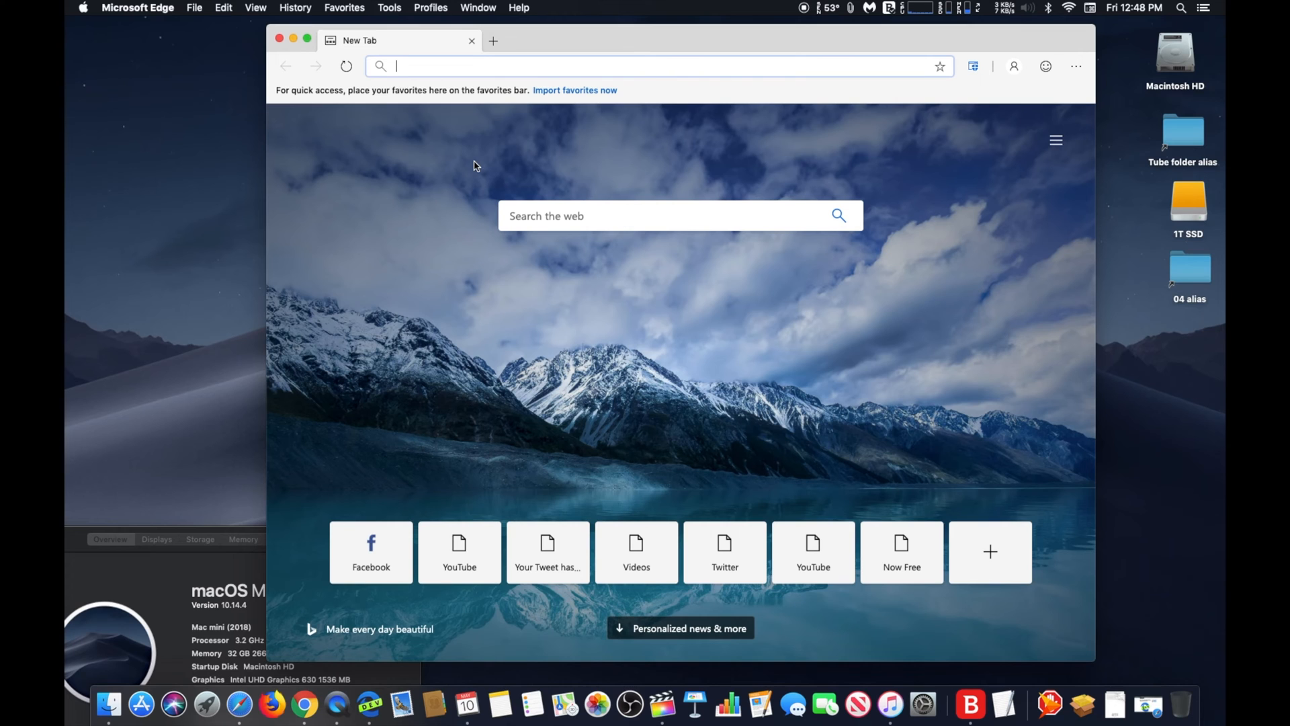
- Search 'microsoft edge for mac' and open the microsoftedgeinsider.com suggestion
{"action": "type", "text": "microsoft edge for mac"}
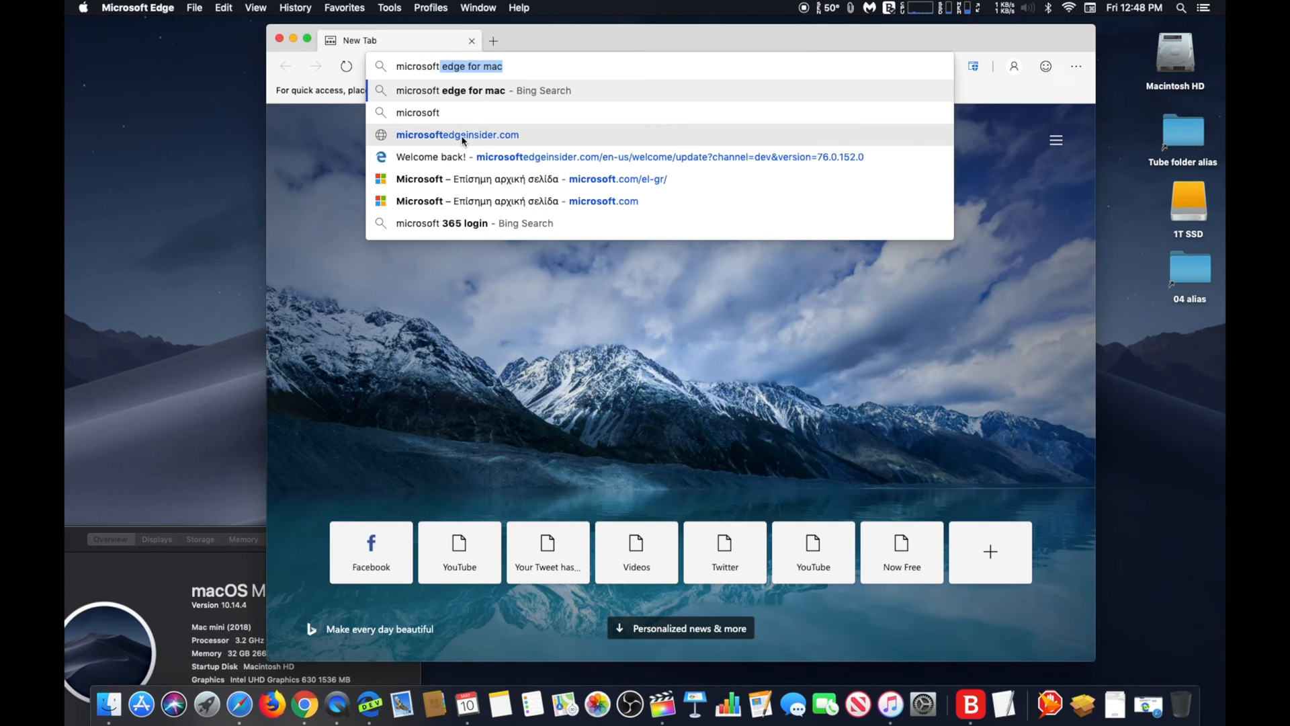
{"action": "left_click", "coordinate": [457, 134]}
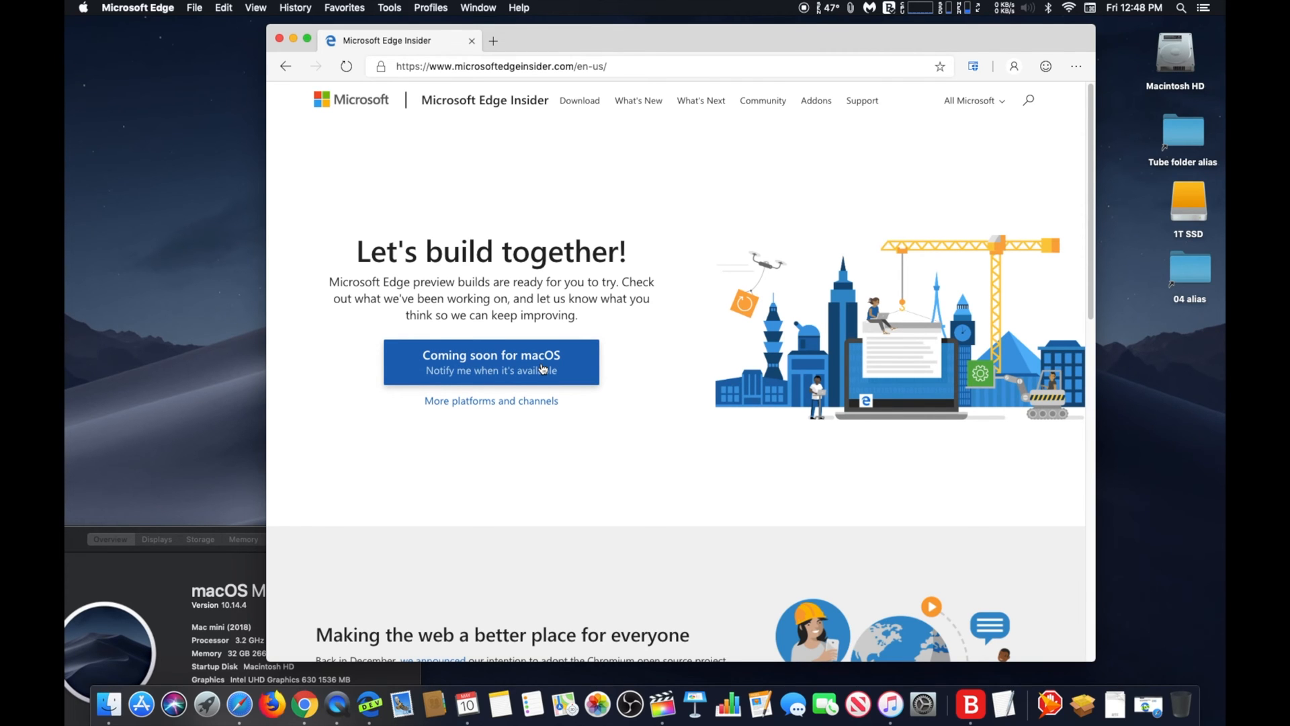
- Scroll down through the Microsoft Edge Insider page
{"action": "scroll", "scroll_direction": "down", "scroll_amount": 3}
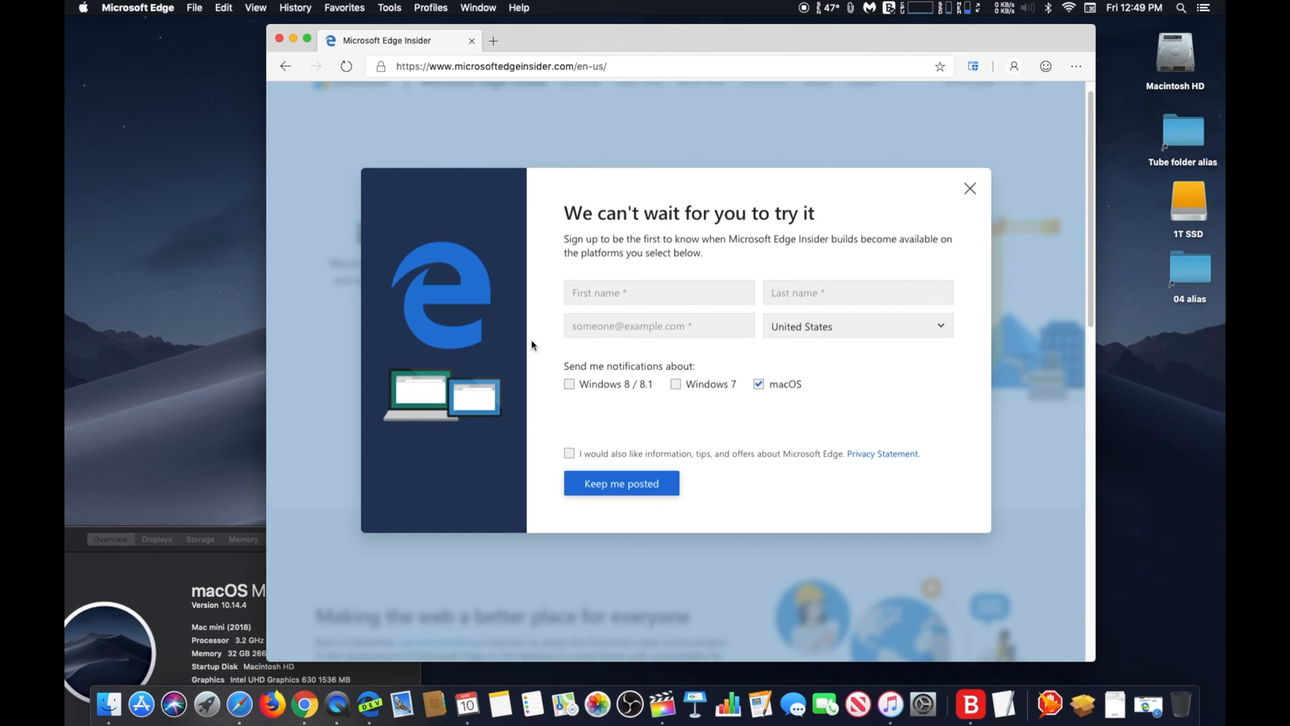
{"action": "mouse_move", "coordinate": [401, 159]}
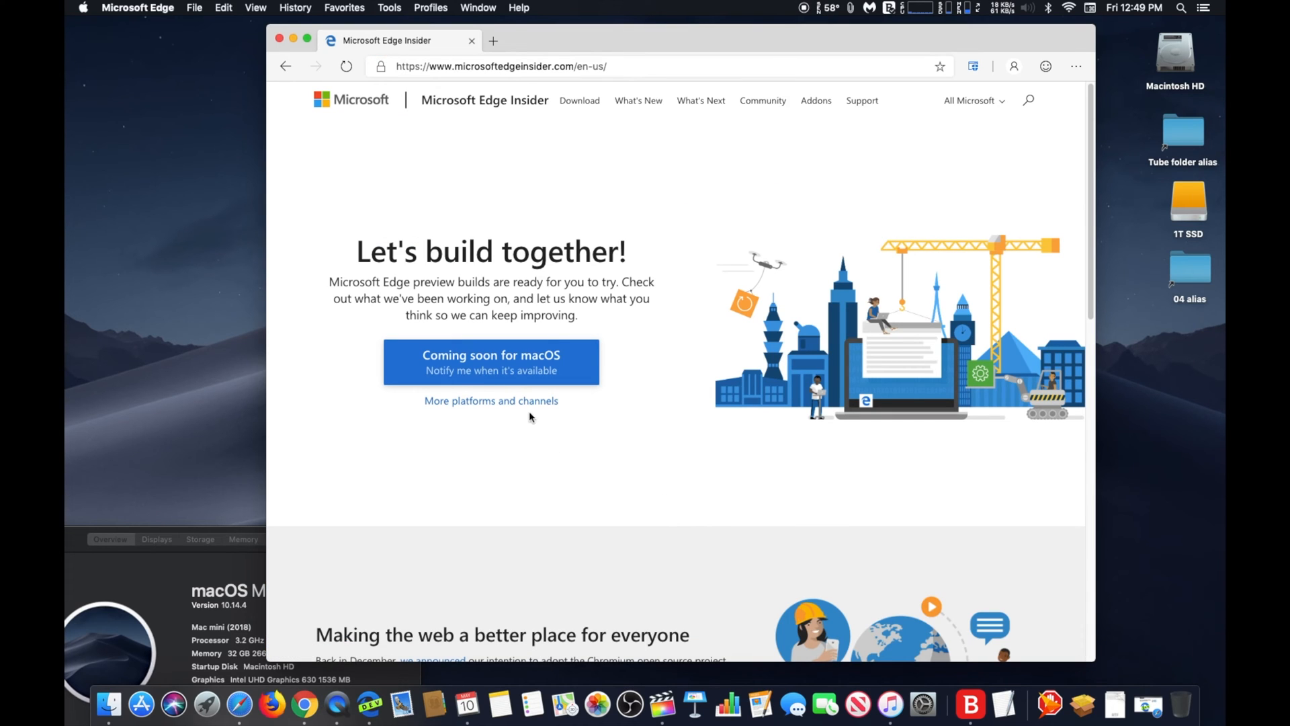
{"action": "scroll", "scroll_direction": "down", "scroll_amount": 3}
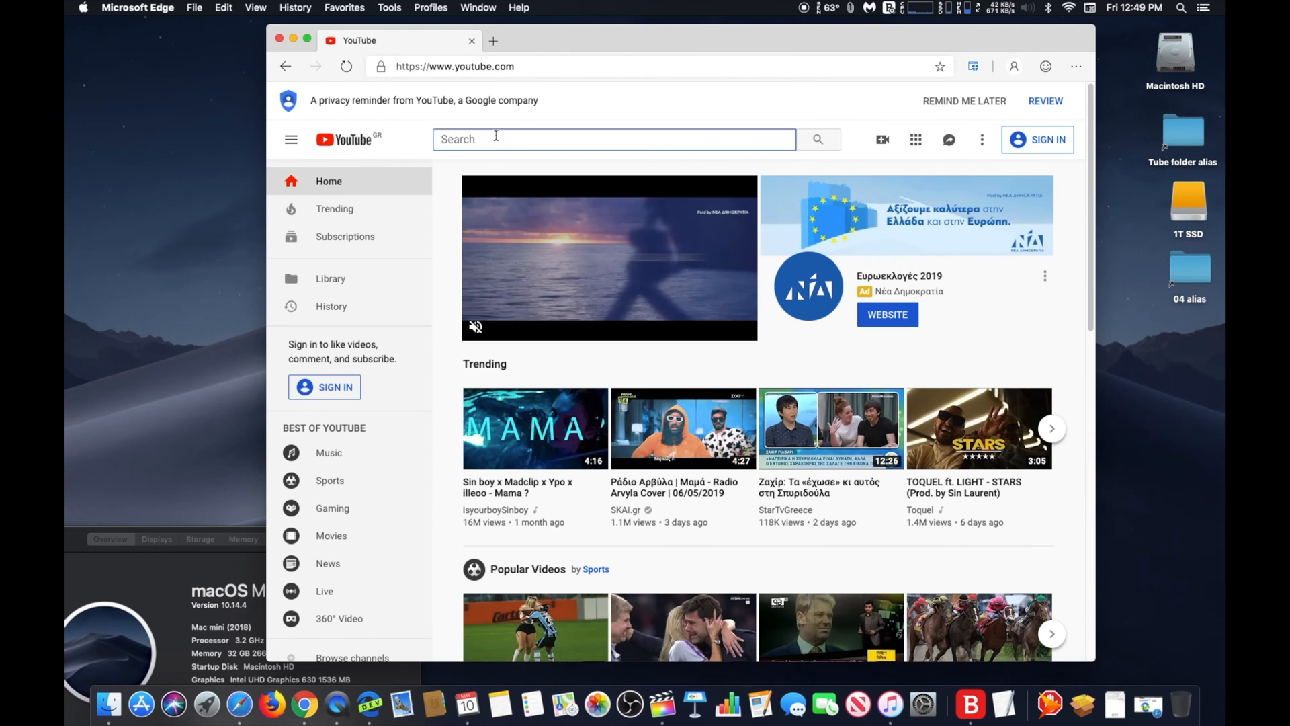
- Search YouTube for 'addictedto' and open the addictedtomacintosh channel page
{"action": "type", "text": "addictedto"}
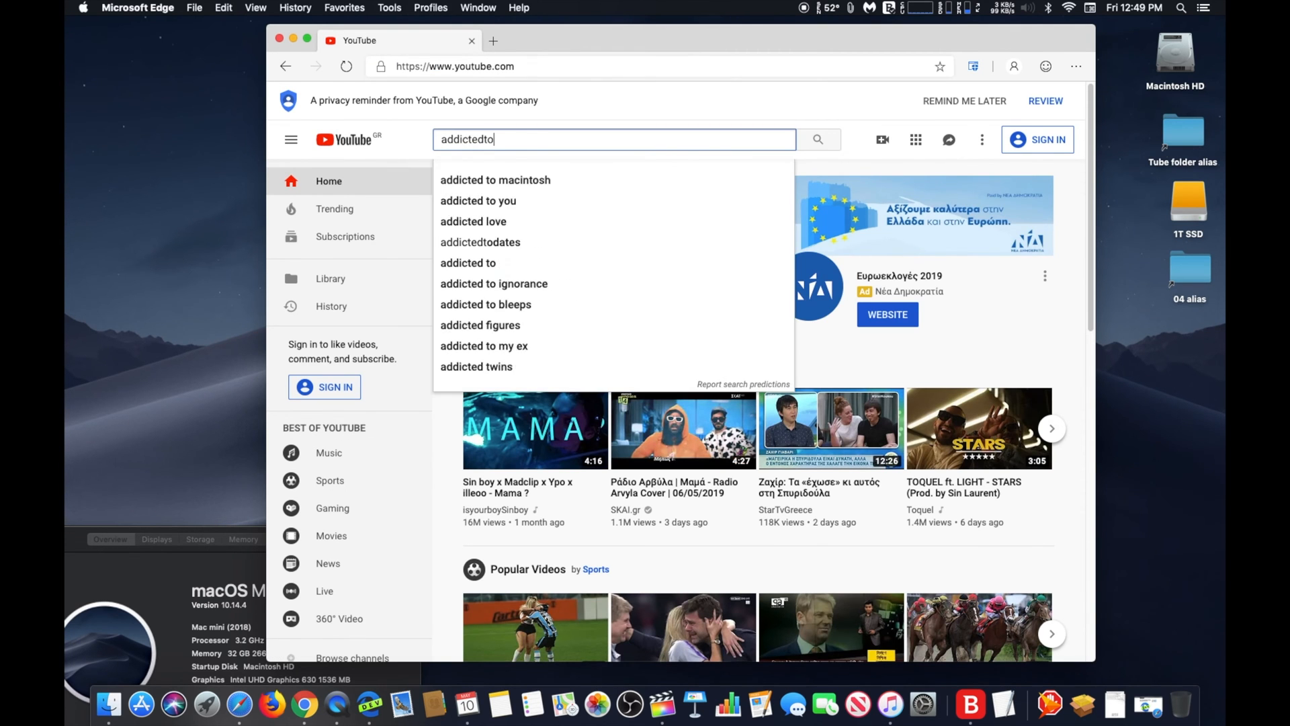
{"action": "left_click", "coordinate": [495, 179]}
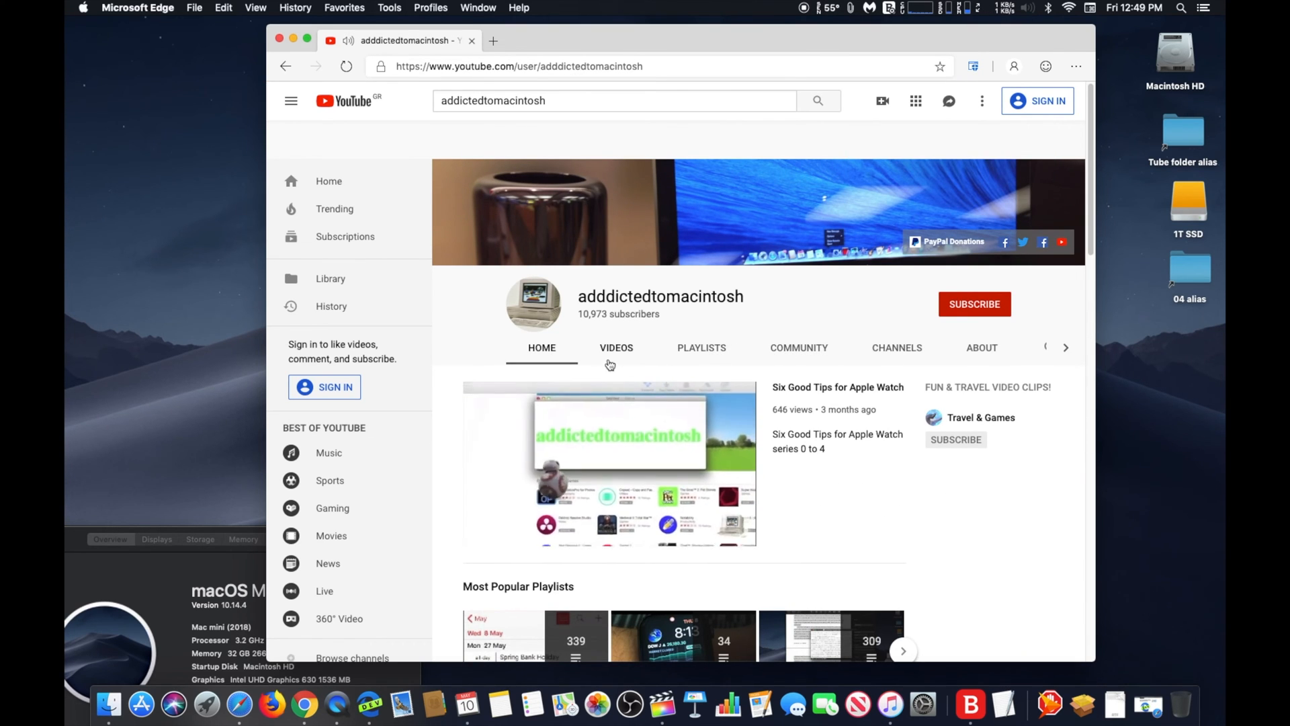
{"action": "scroll", "scroll_direction": "down", "scroll_amount": 3}
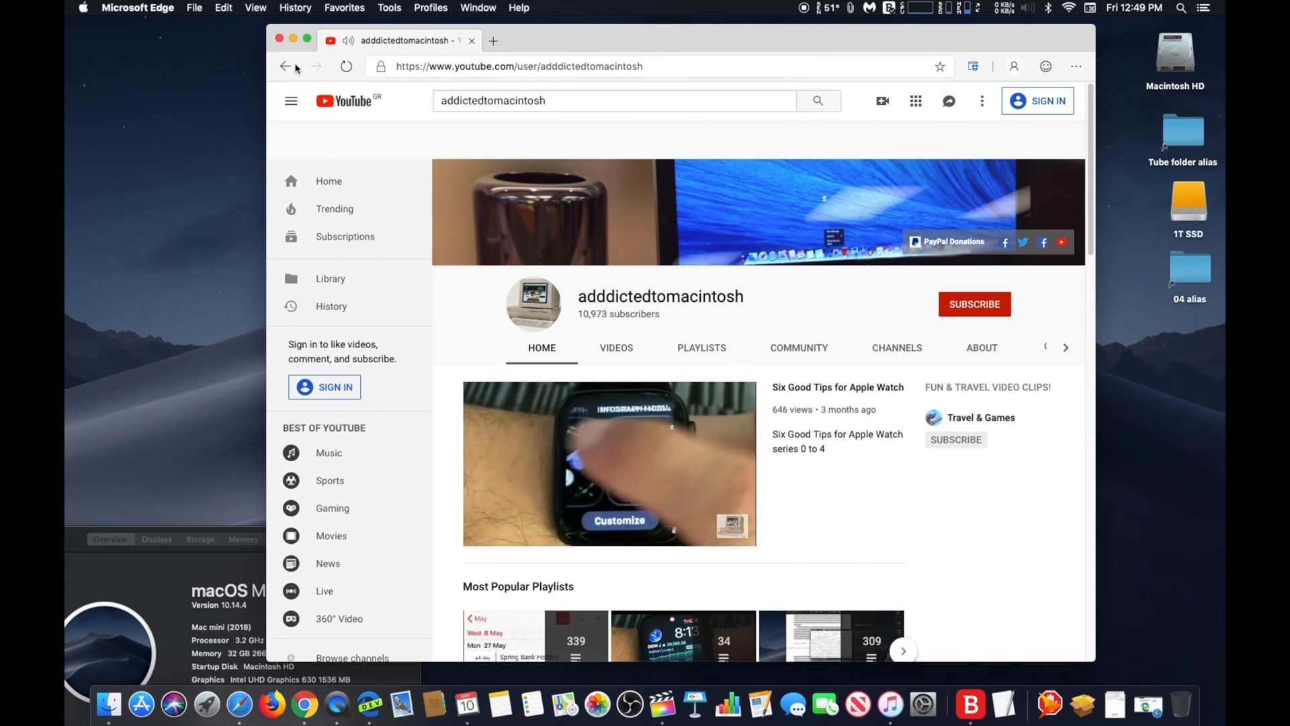
{"action": "left_click", "coordinate": [137, 7]}
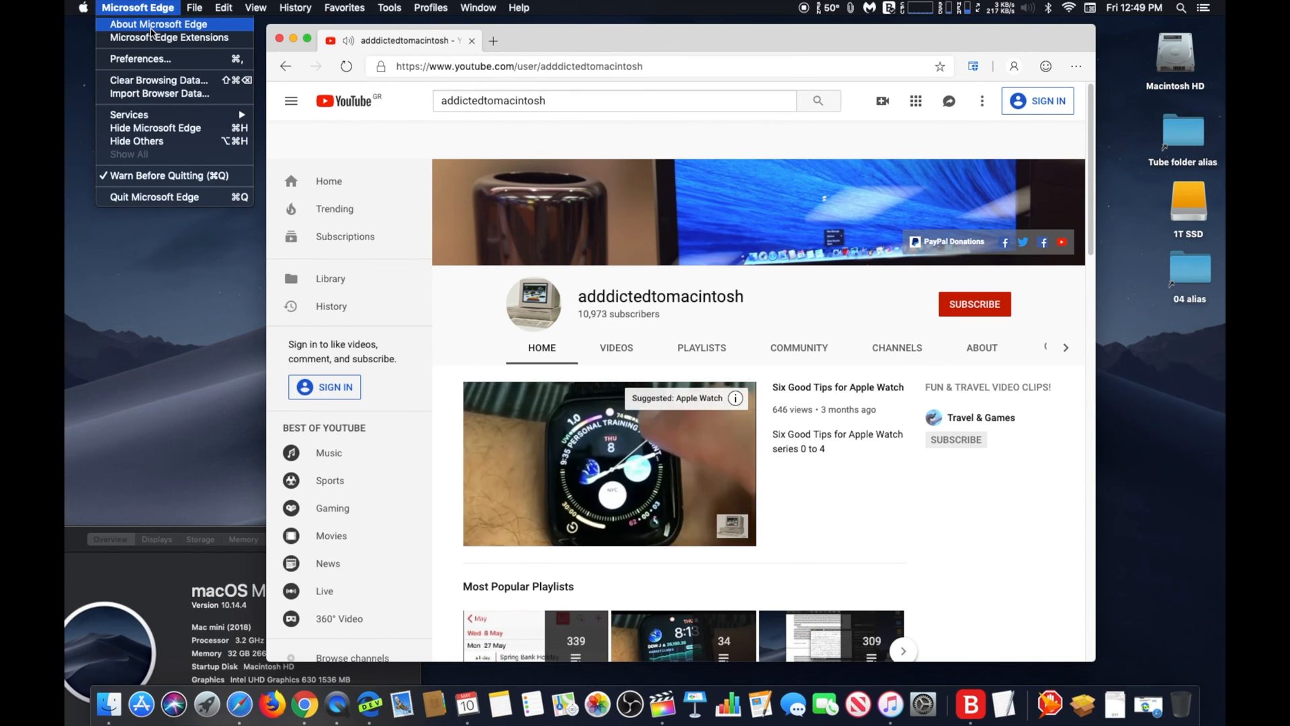
- Check the About page for version 76.0.152.0 Dev, then return to the YouTube tab
{"action": "left_click", "coordinate": [157, 24]}
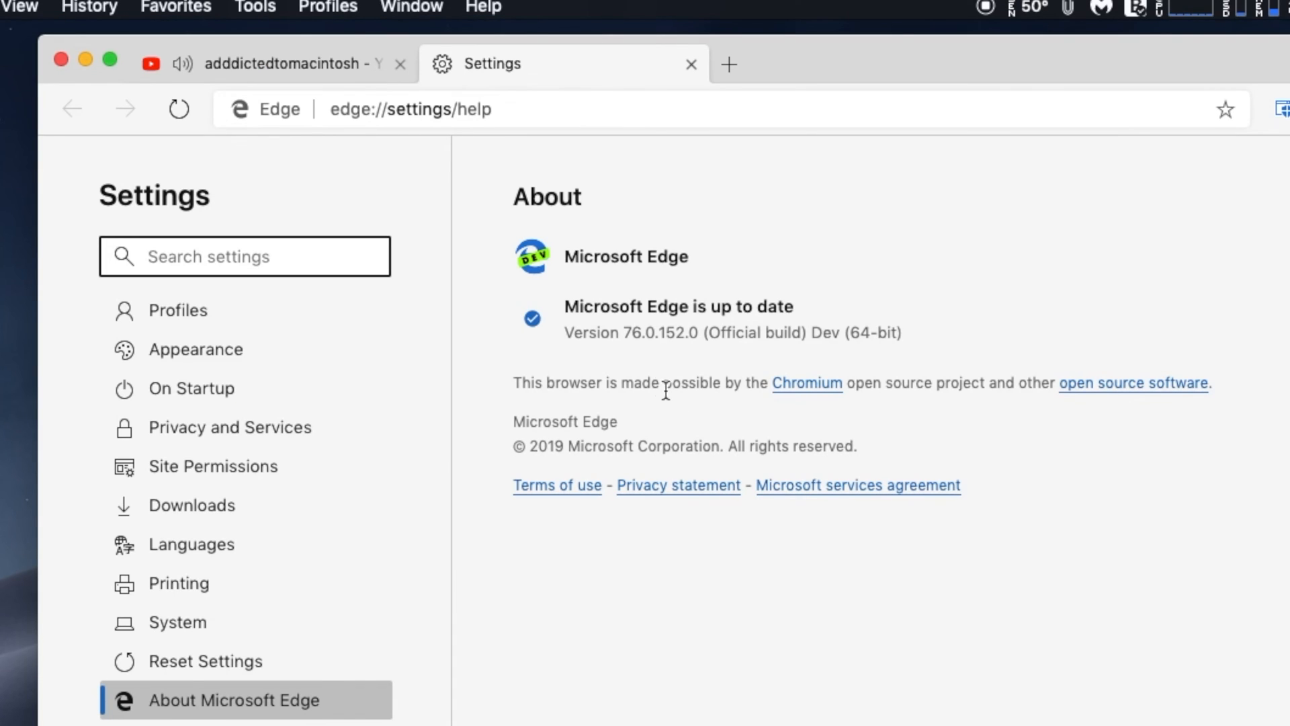
{"action": "mouse_move", "coordinate": [746, 422]}
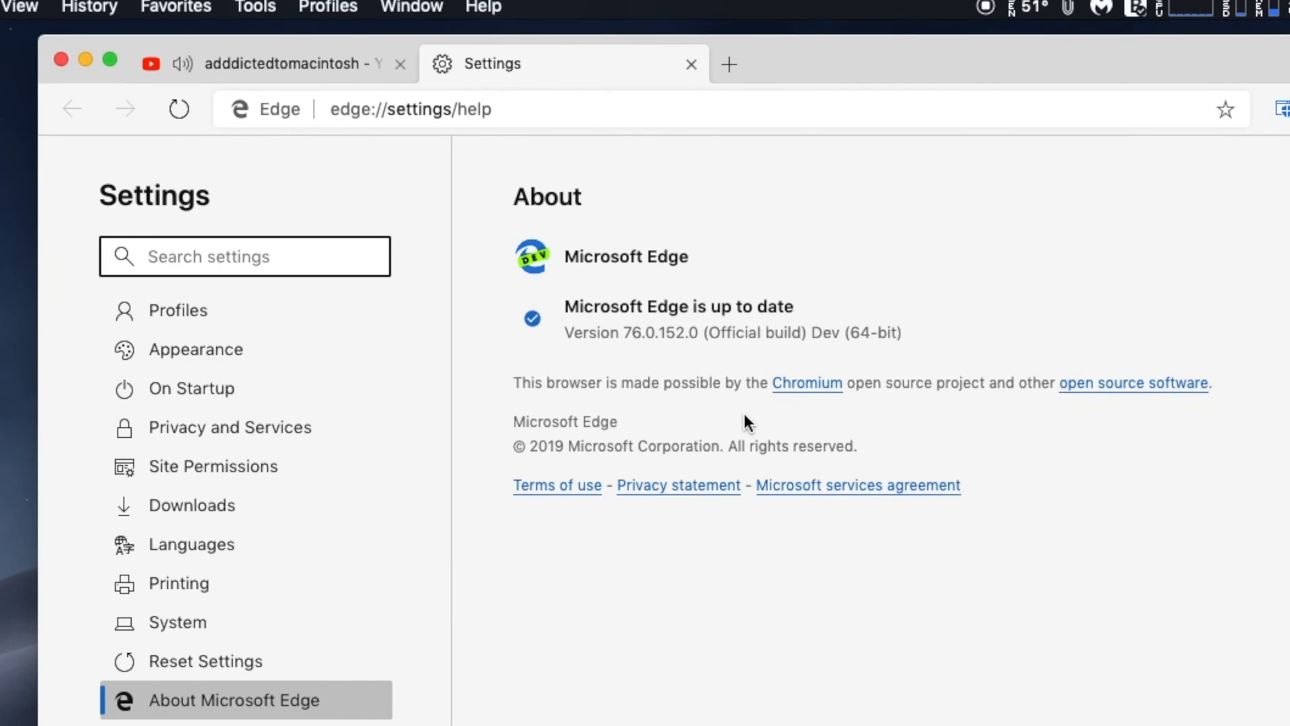
{"action": "left_click", "coordinate": [271, 63]}
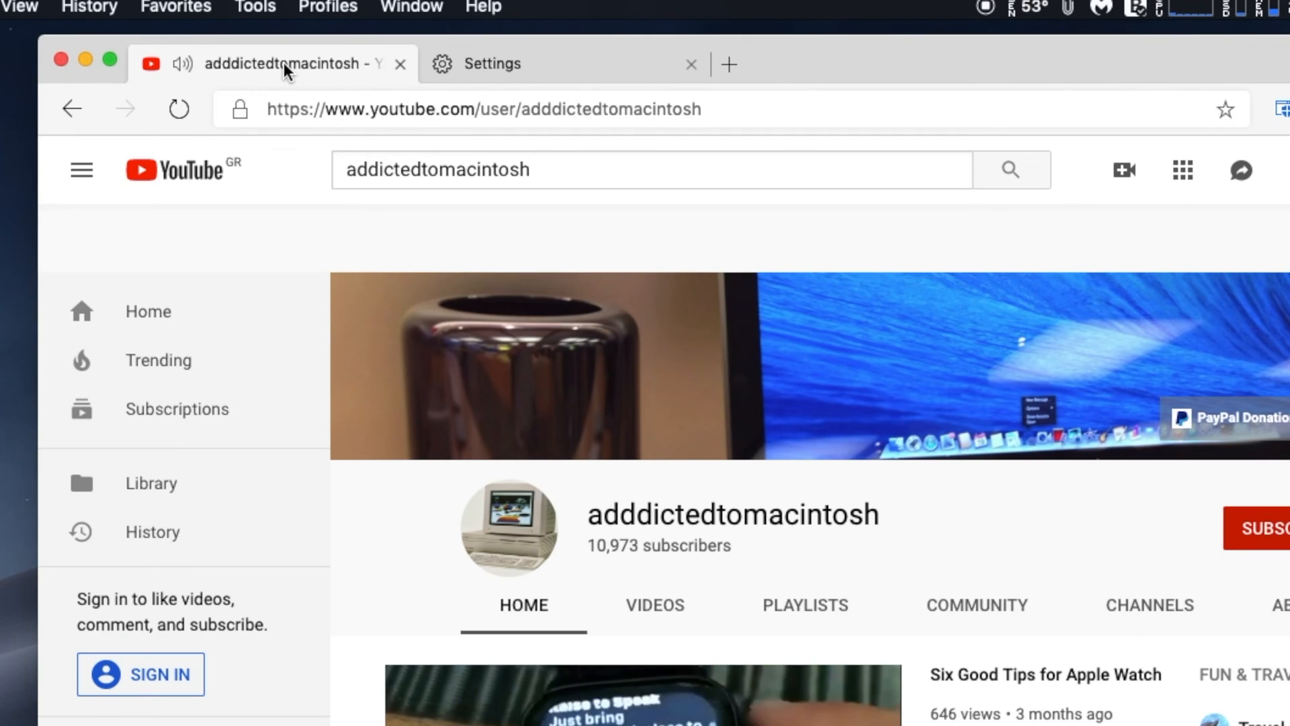